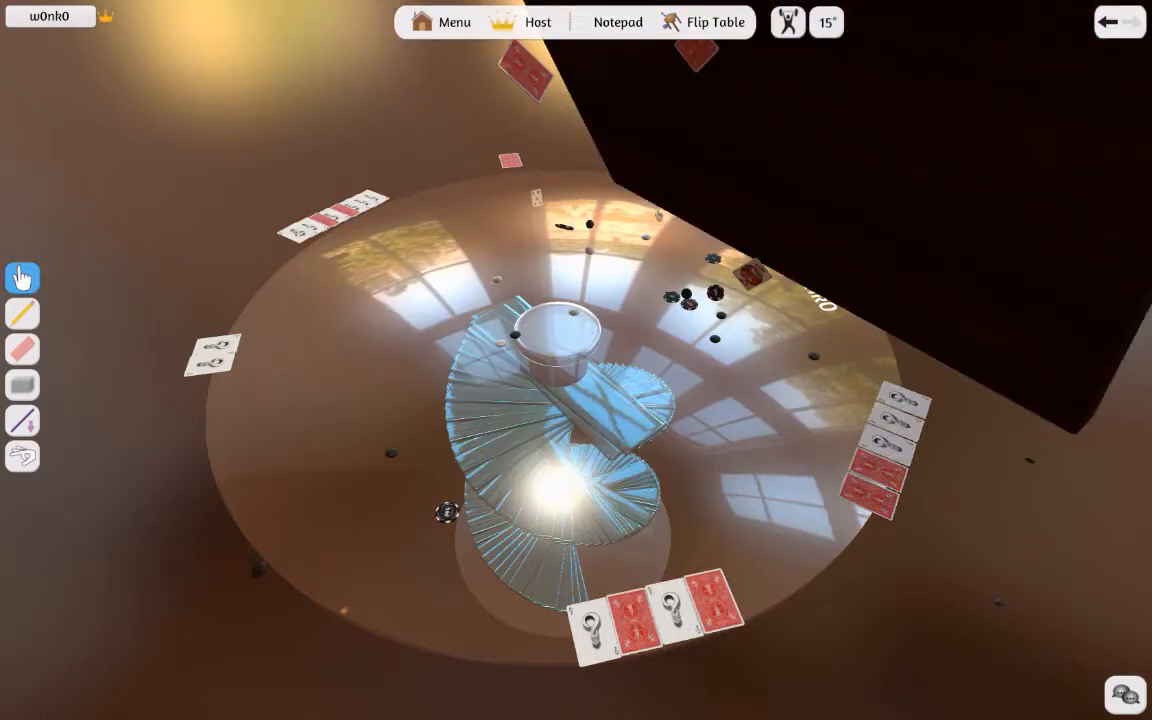
# Step: Move the chessboard over the card table and bring up the Host dropdown
pyautogui.click(714, 22)
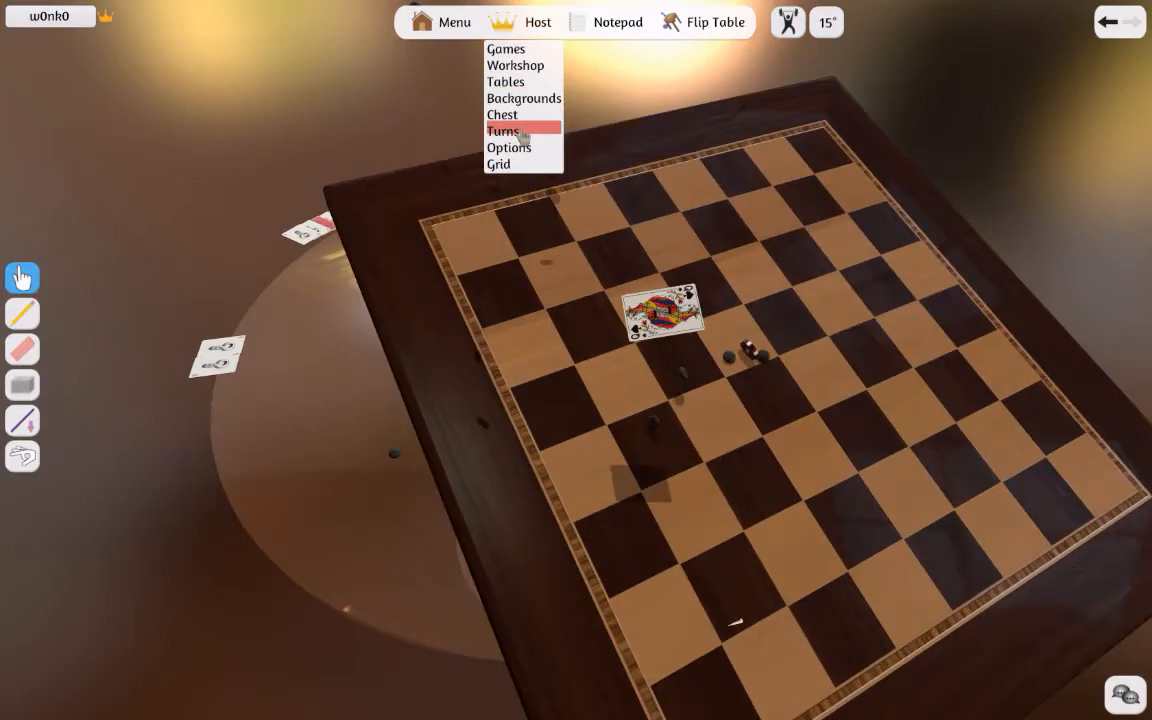
# Step: Review Host Options with Semi Lock left off, close them, and drop the board so cards scatter
pyautogui.click(508, 148)
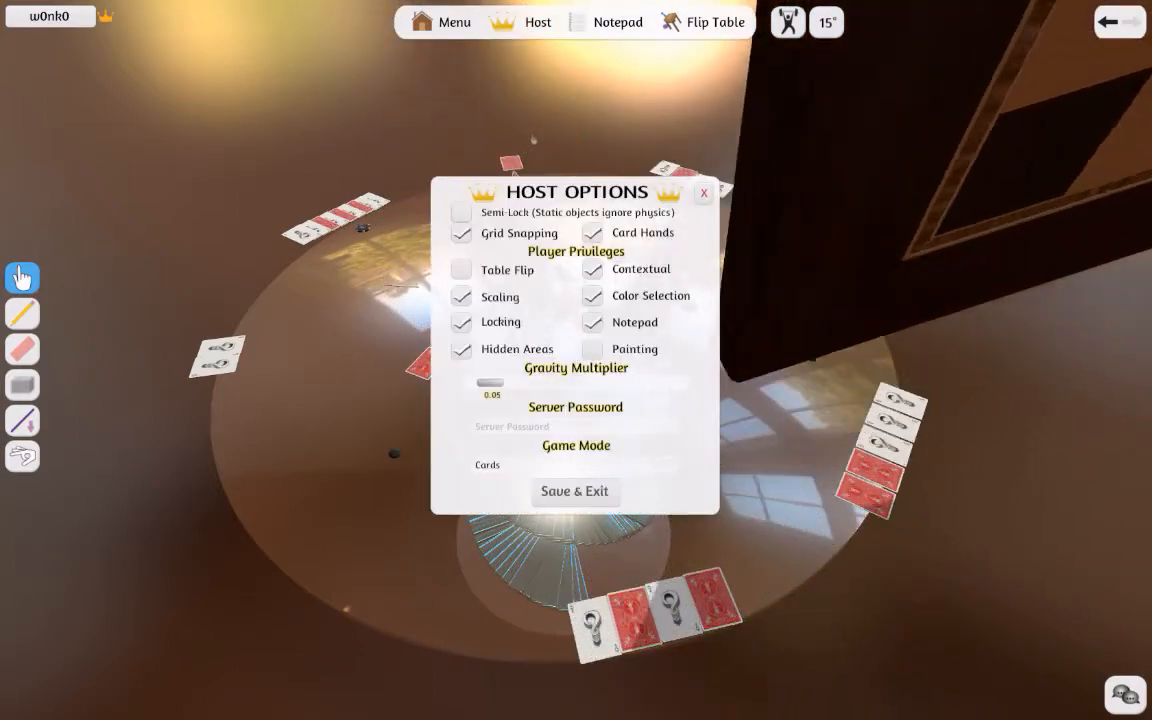
pyautogui.click(576, 492)
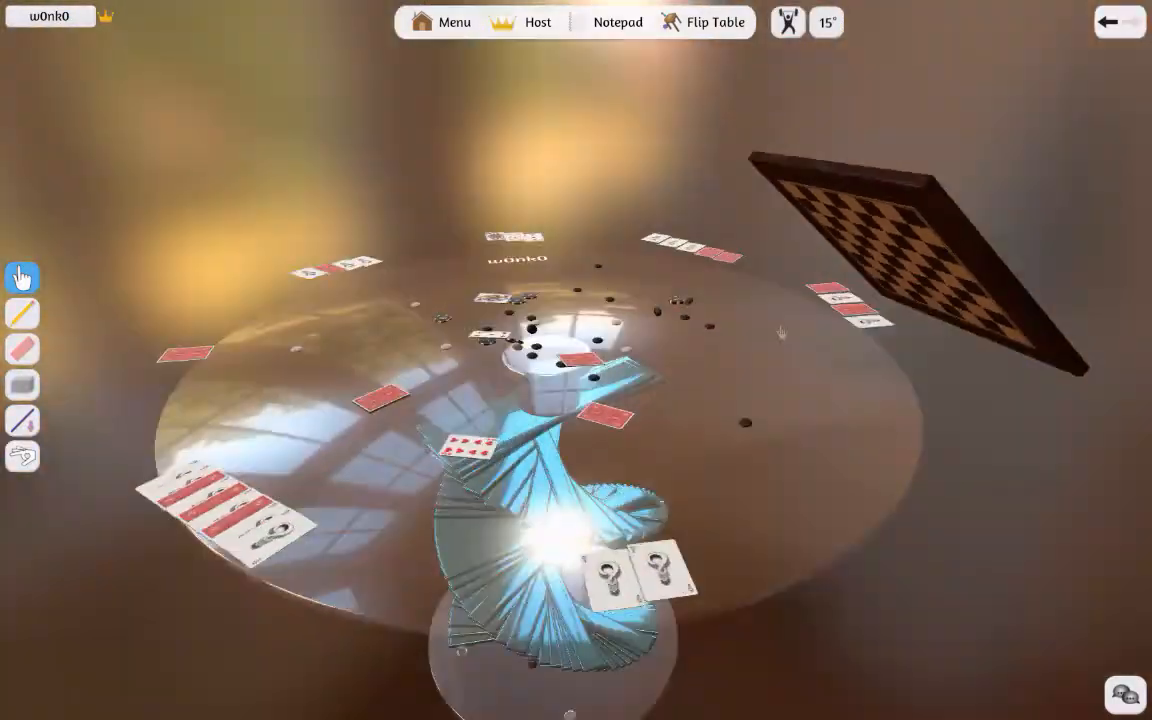
# Step: Reset the table so cards and chips sit neatly, then move the wooden board aside
pyautogui.click(716, 20)
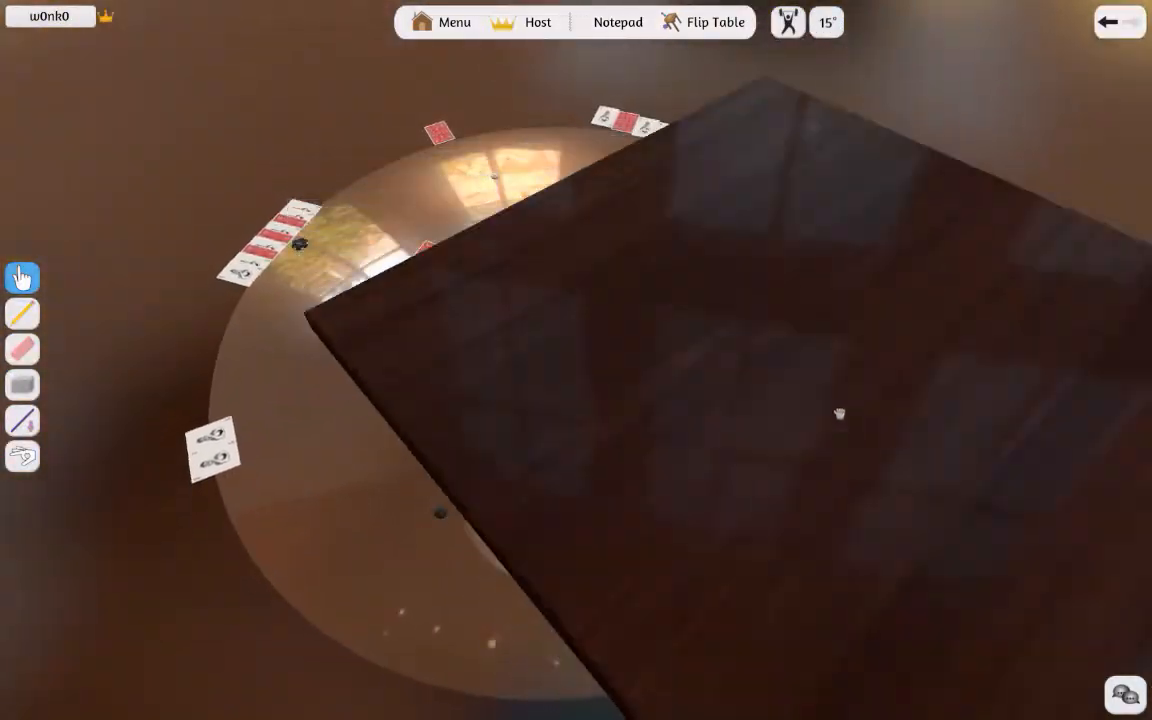
pyautogui.click(704, 22)
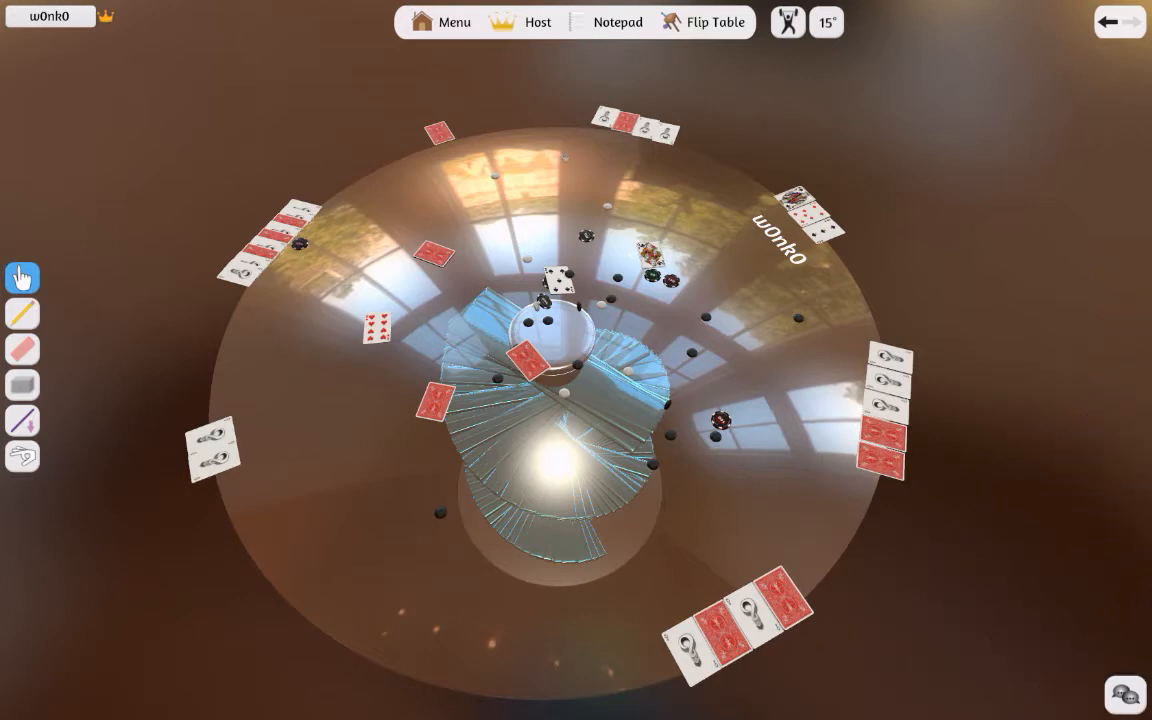
pyautogui.click(716, 20)
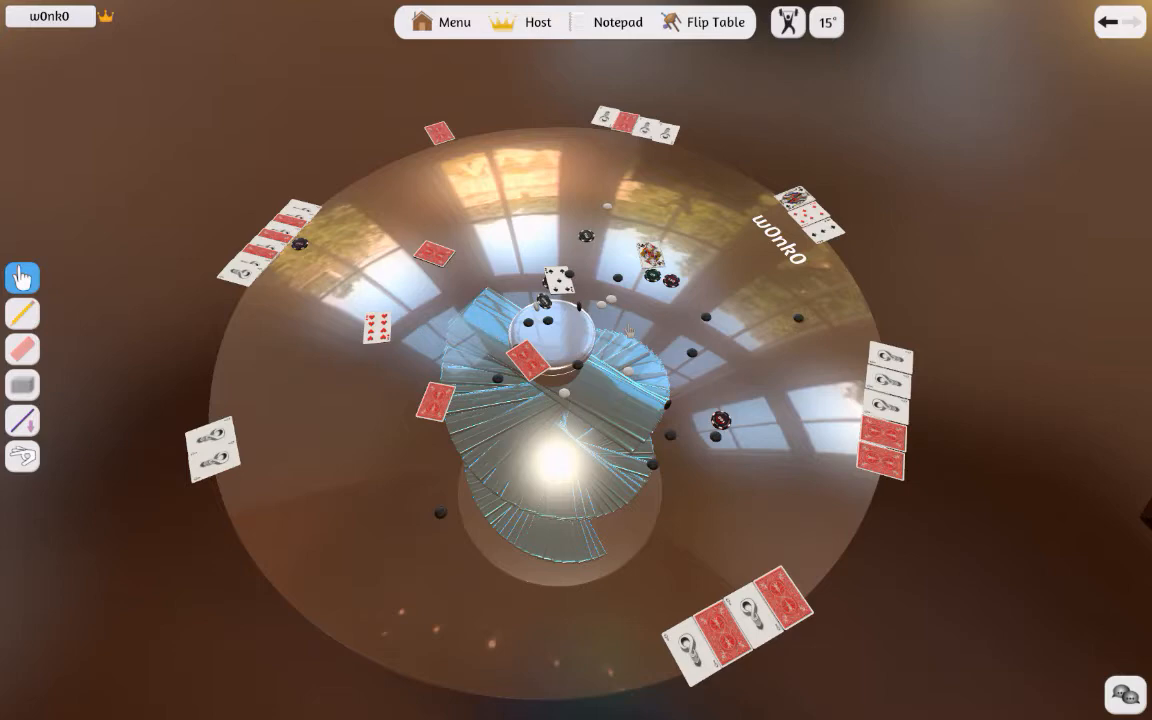
pyautogui.click(706, 22)
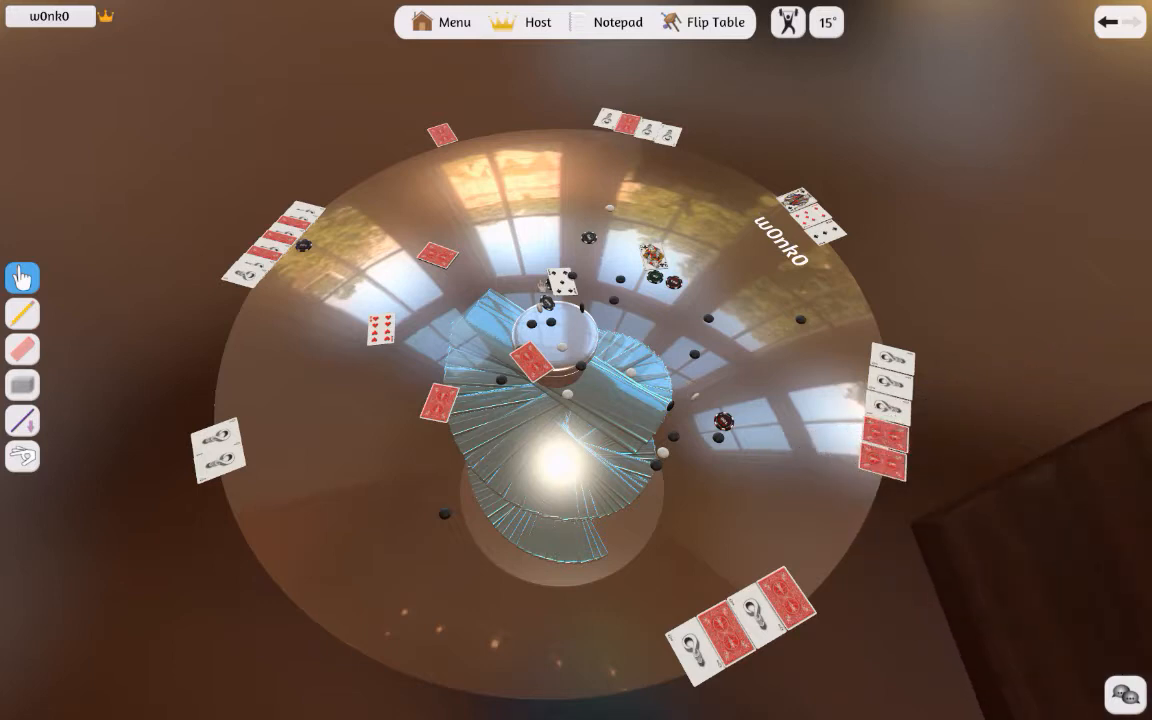
pyautogui.click(704, 22)
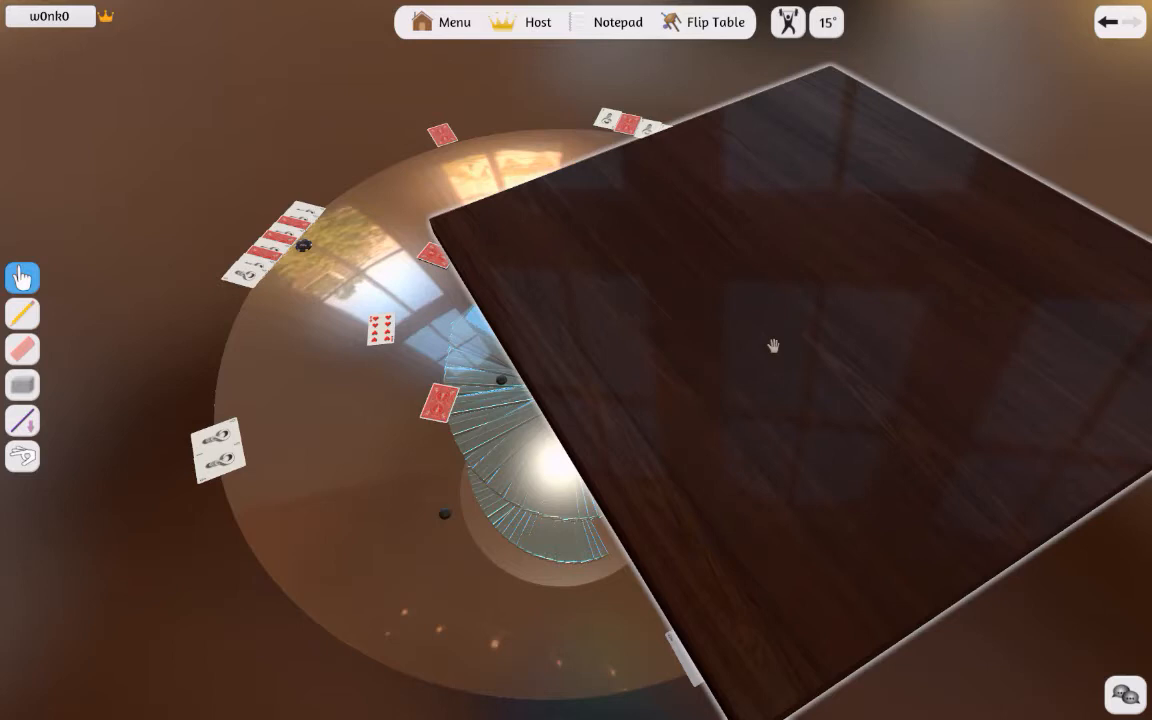
pyautogui.click(704, 22)
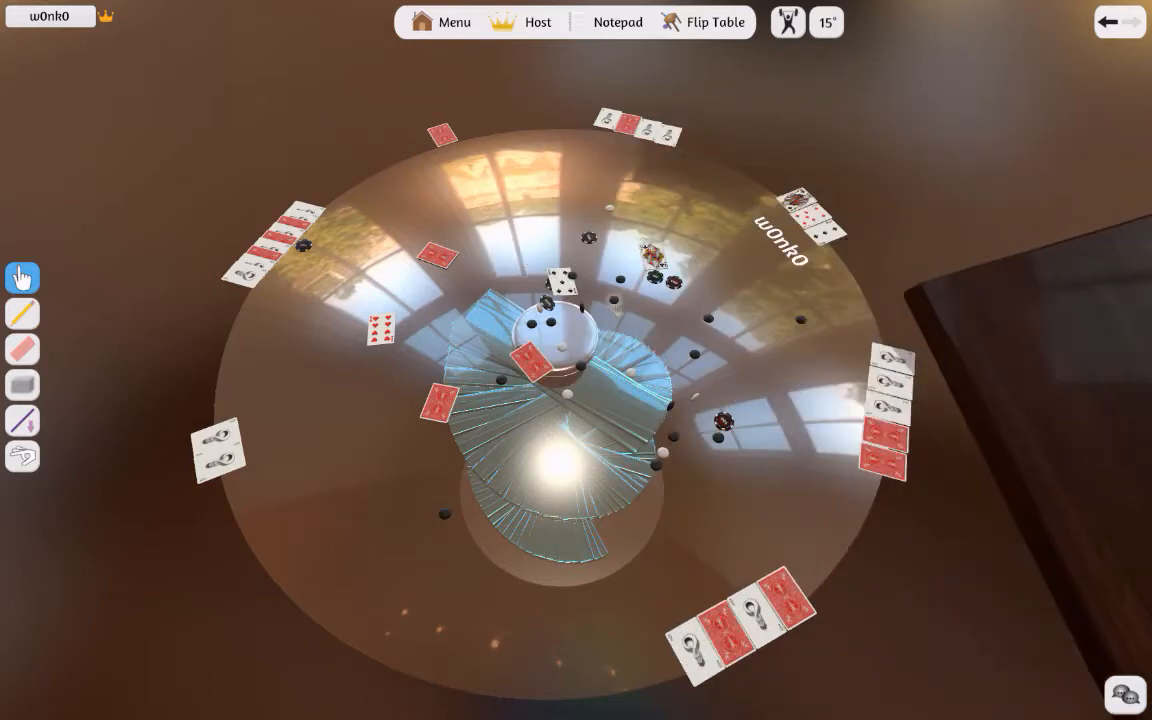
# Step: Enable Semi Lock (static objects ignore physics) in Host Options and Save & Exit
pyautogui.click(538, 20)
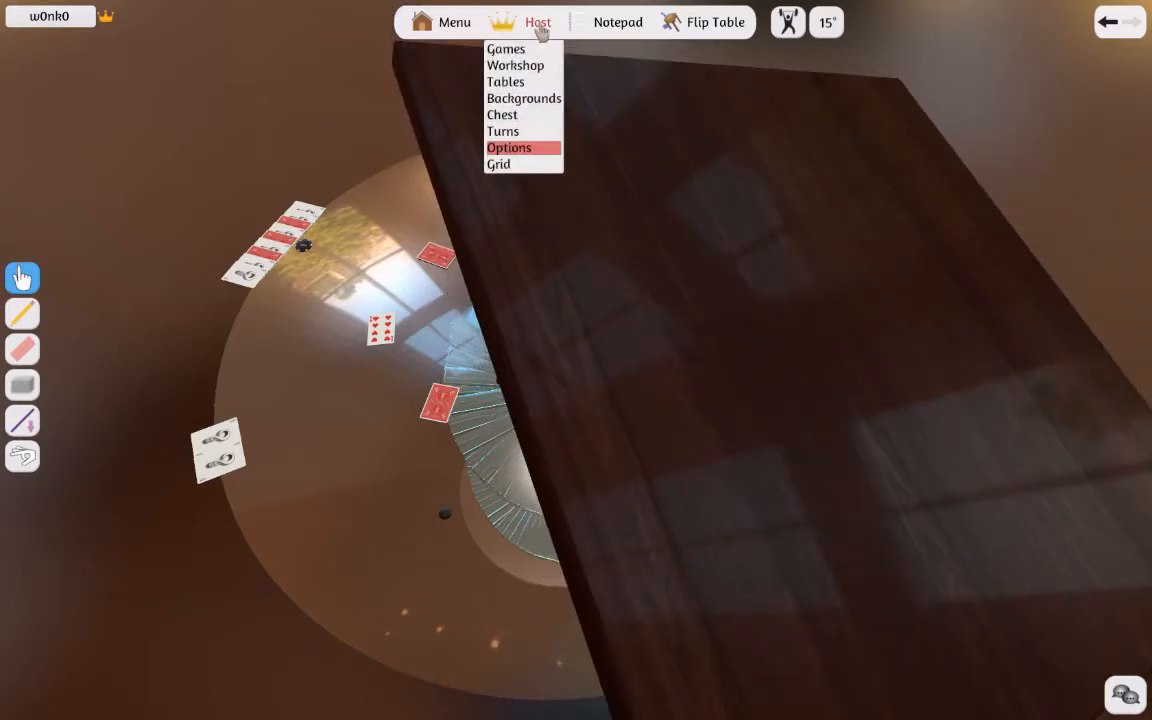
pyautogui.click(510, 148)
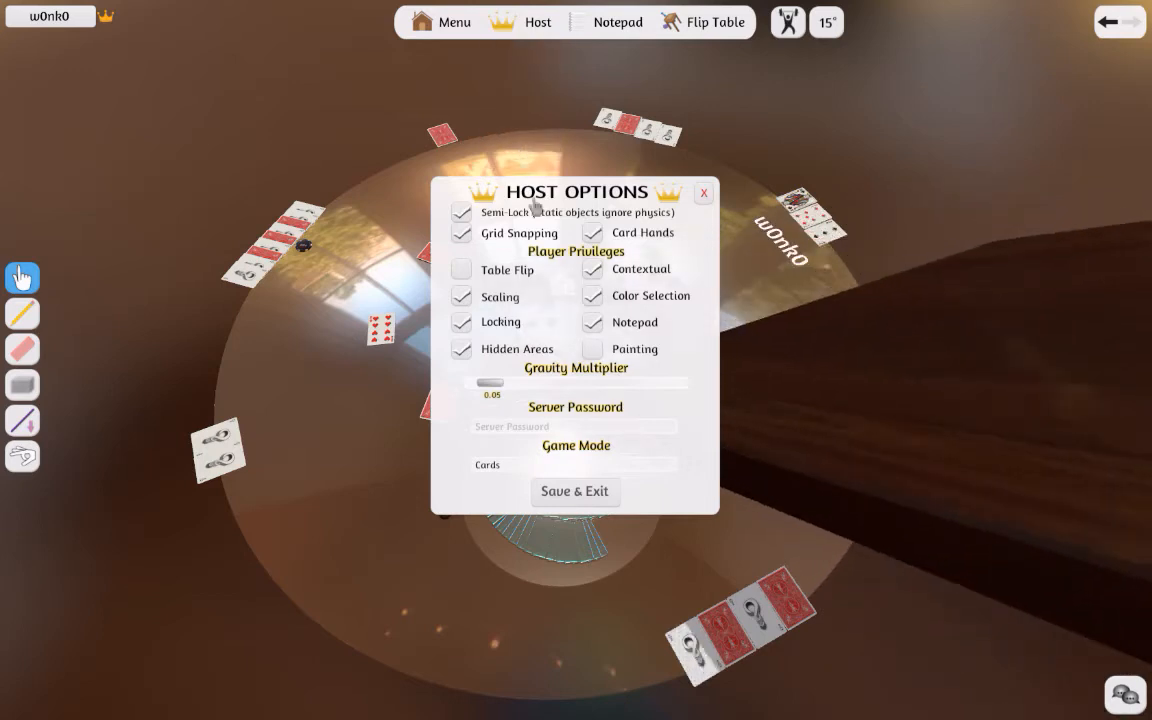
pyautogui.click(460, 212)
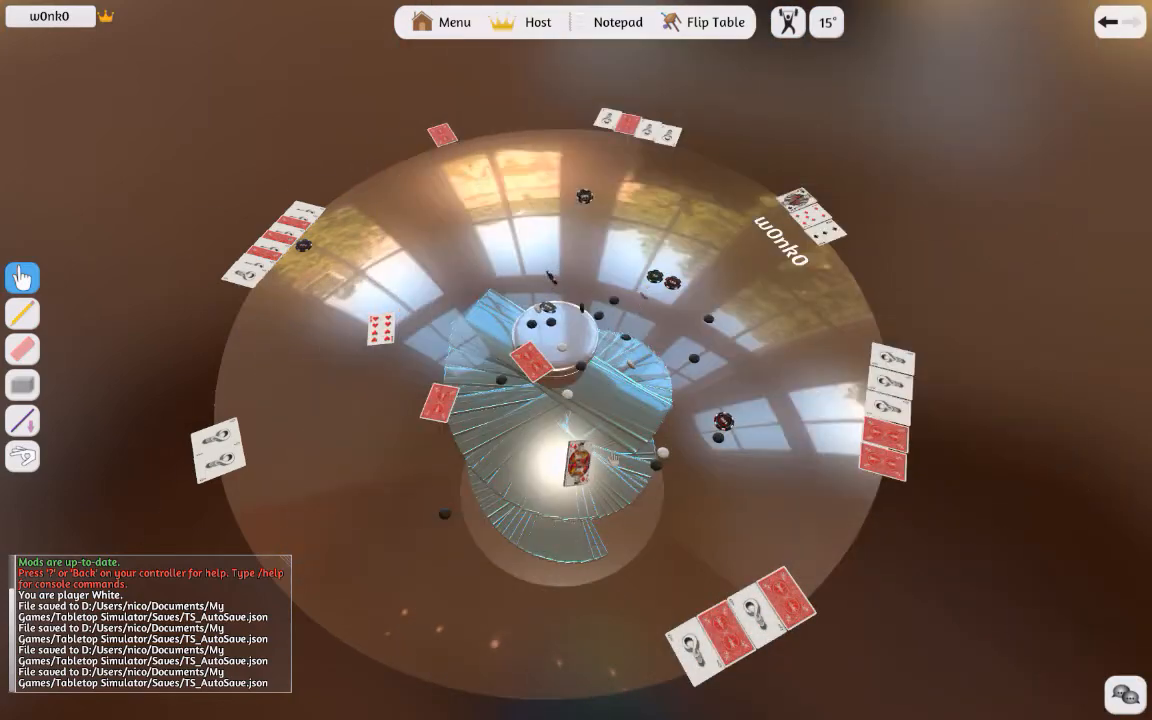
# Step: Drop the board onto the table with Semi Lock on; the laid-out outer cards stay in place
pyautogui.click(704, 20)
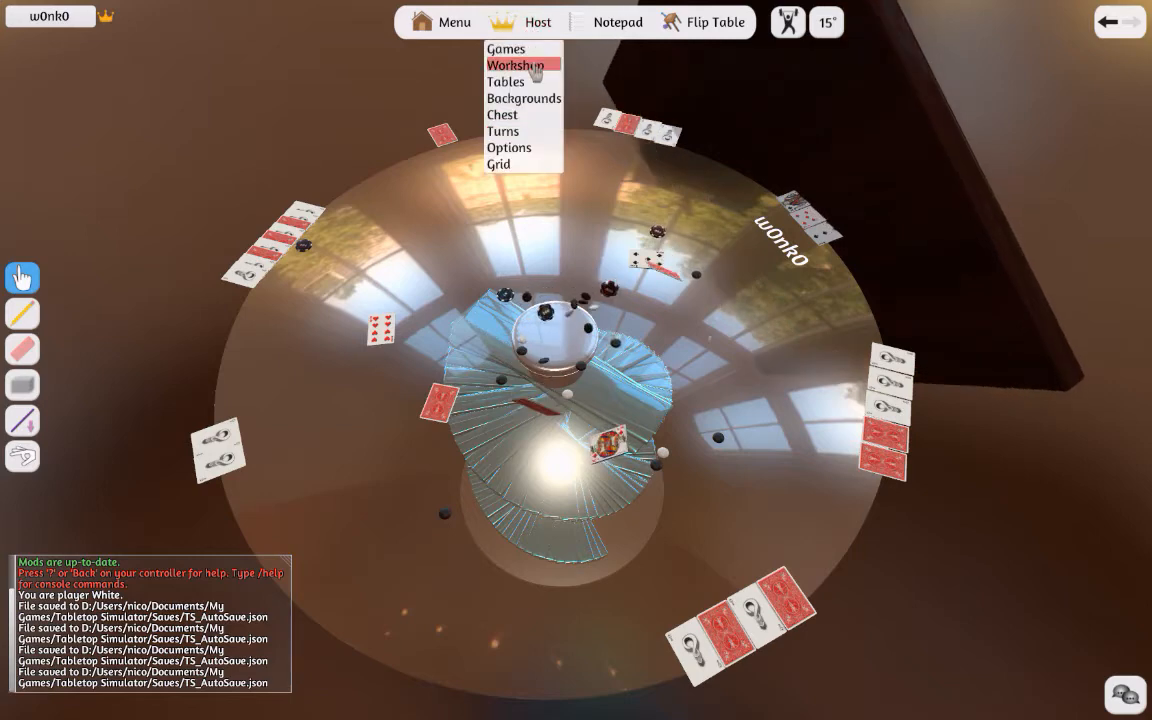
pyautogui.click(508, 148)
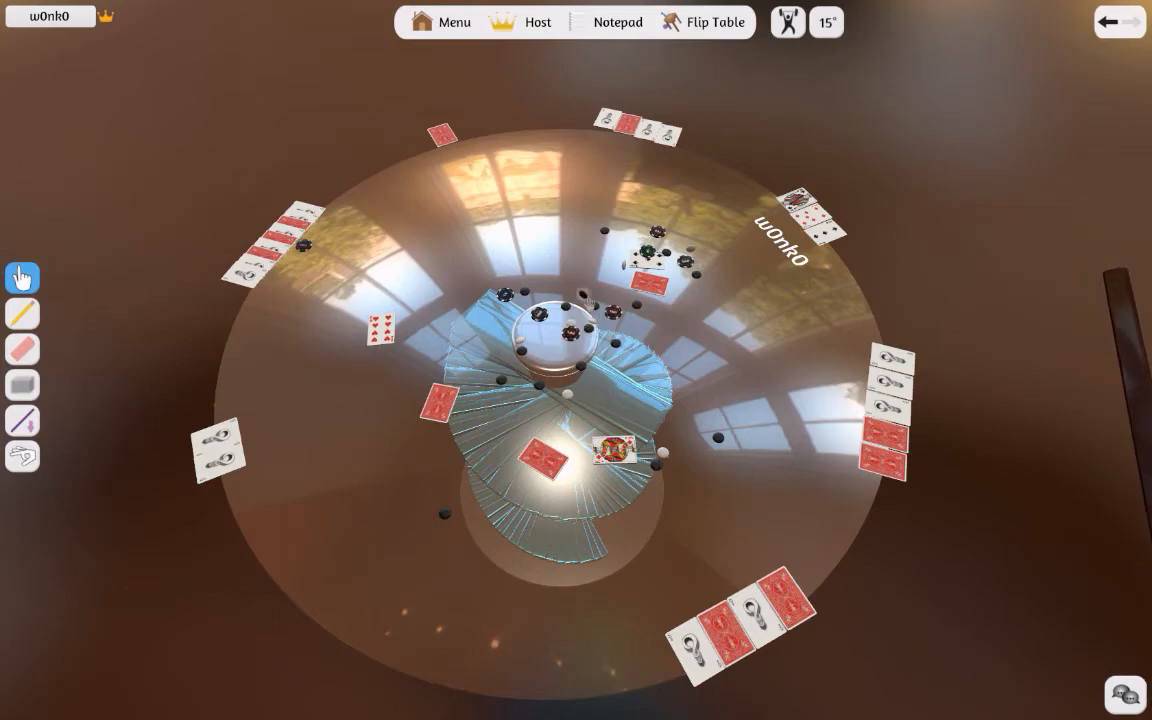
# Step: Sweep the chessboard over the table again, outer cards staying put, and bring up the Host dropdown
pyautogui.click(714, 22)
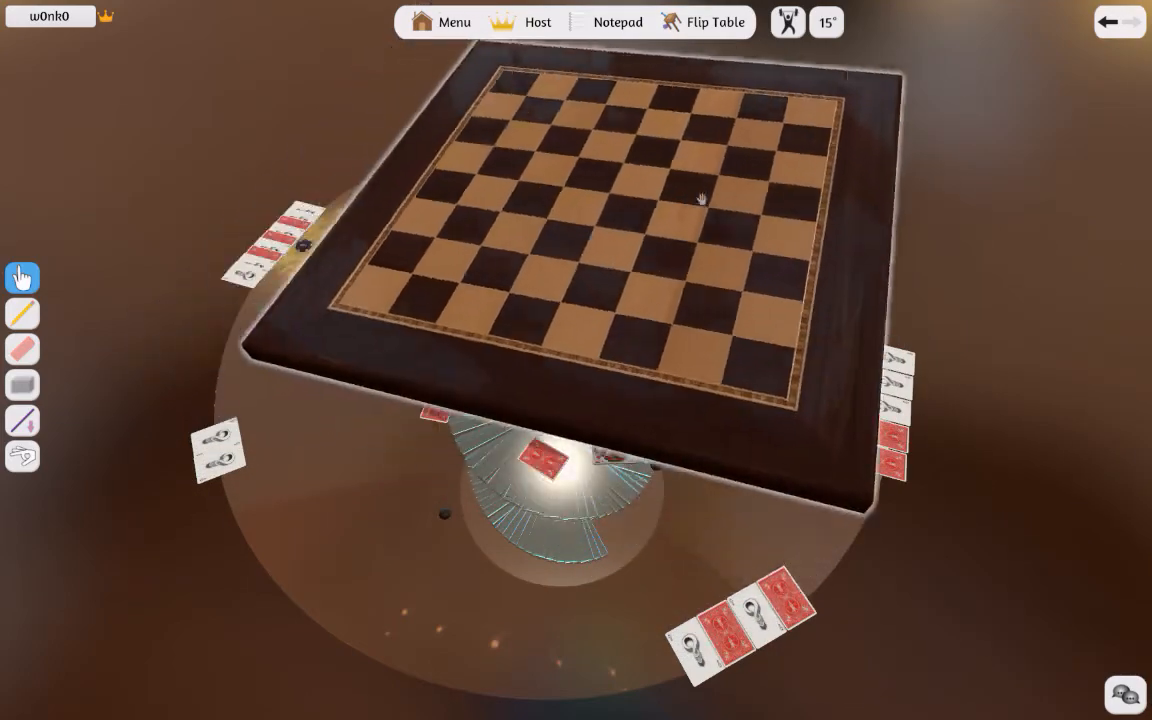
pyautogui.click(716, 22)
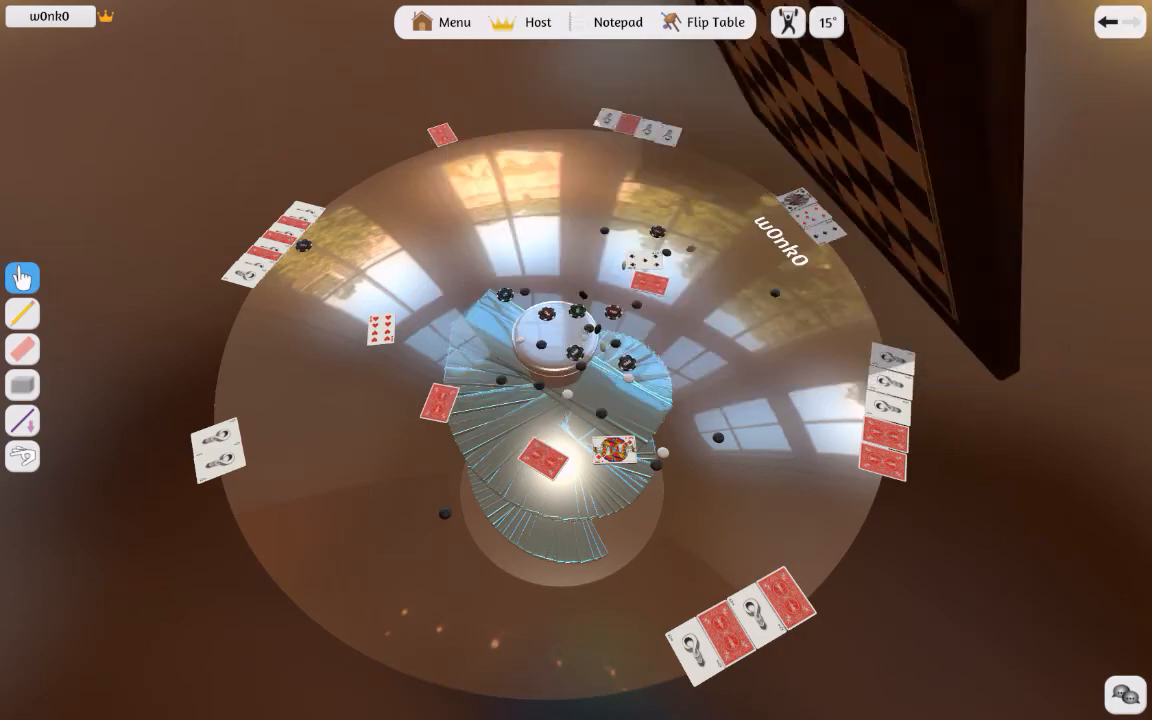
pyautogui.click(716, 22)
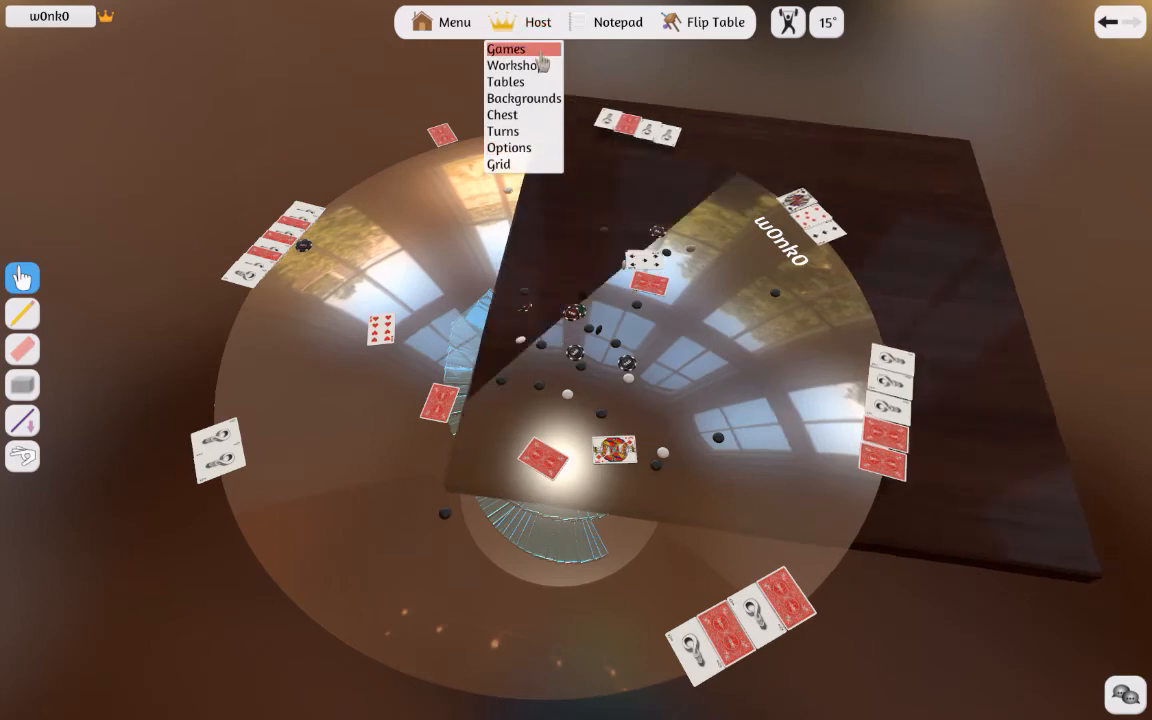
# Step: Confirm Semi Lock is still ticked in Host Options, Save & Exit, and lift the board off
pyautogui.click(508, 148)
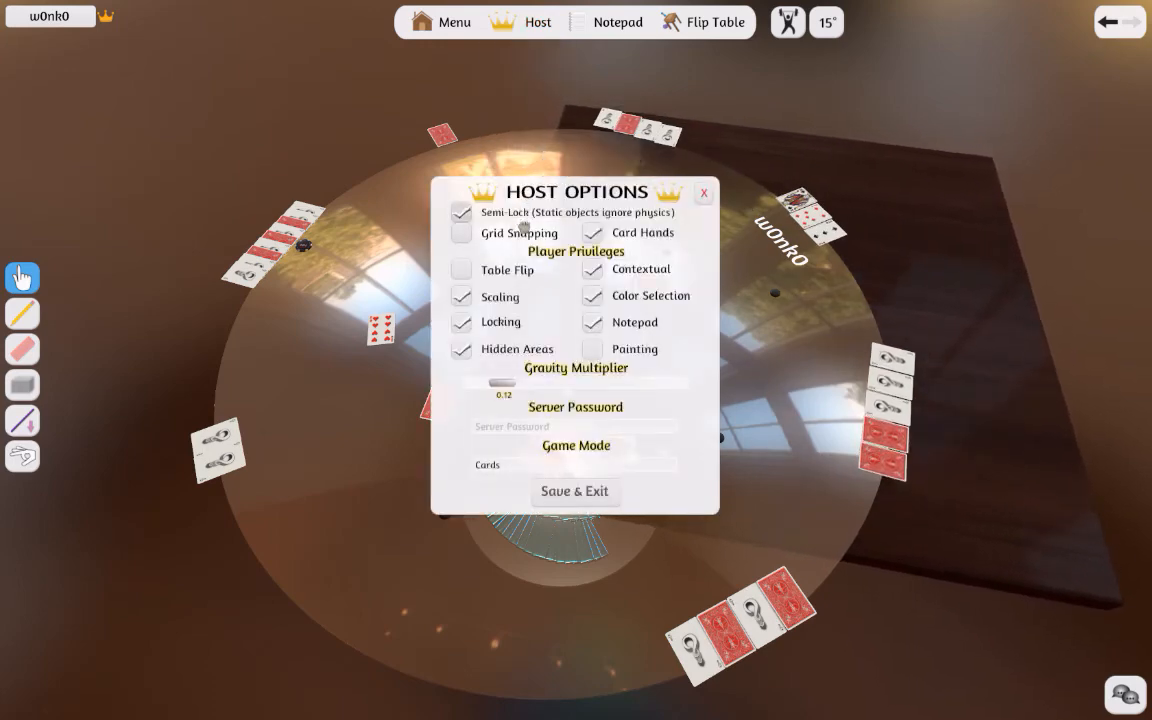
pyautogui.click(574, 492)
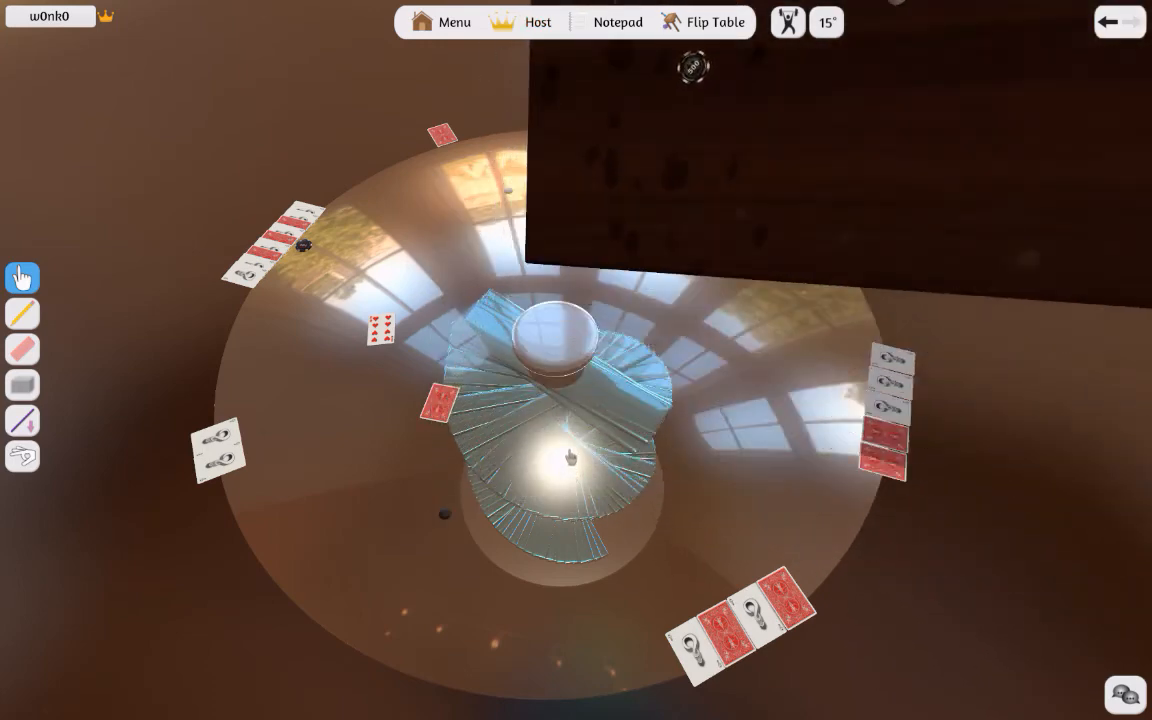